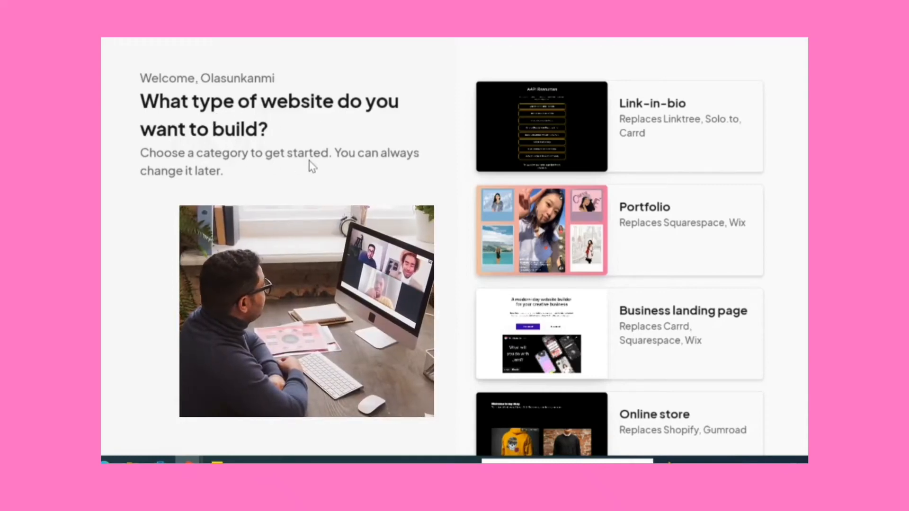
mouse_move(516, 148)
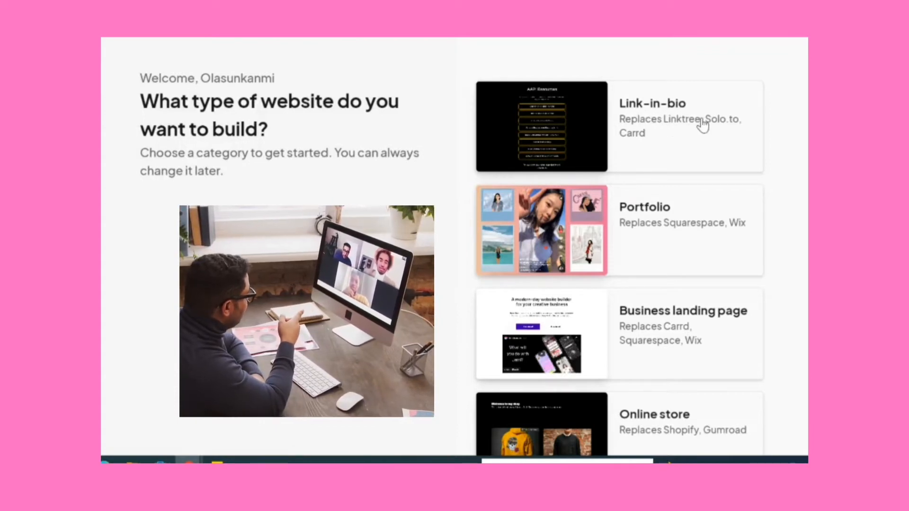
Step: Scroll the page, then go to the jemi.so home page and show the Products listing
scroll("down", 3)
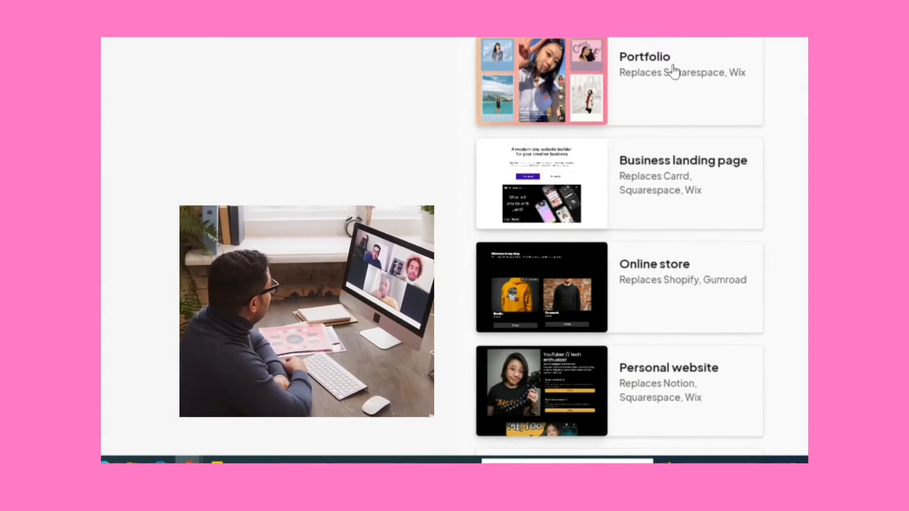
mouse_move(679, 164)
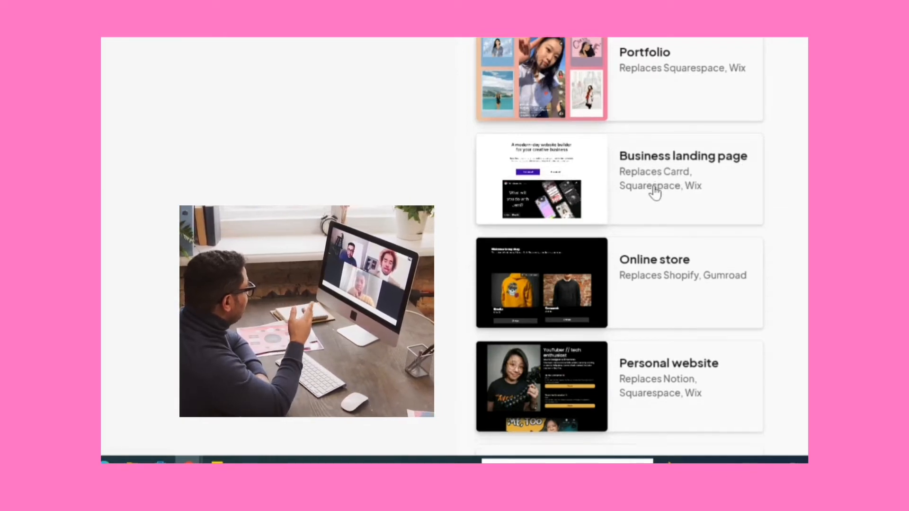
scroll("down", 3)
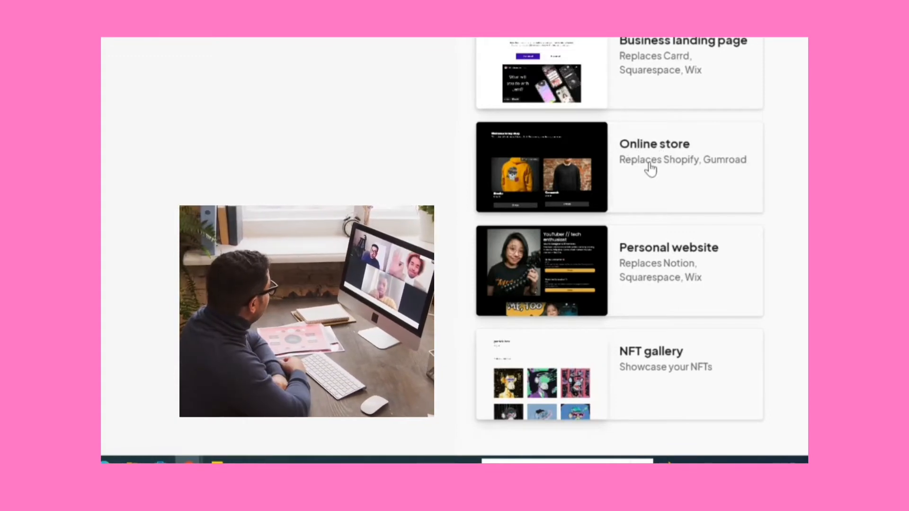
mouse_move(674, 250)
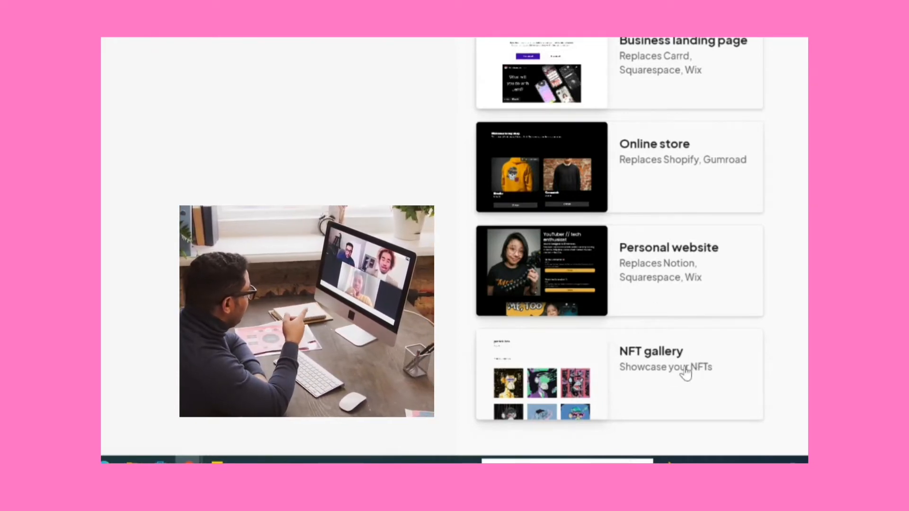
left_click(412, 134)
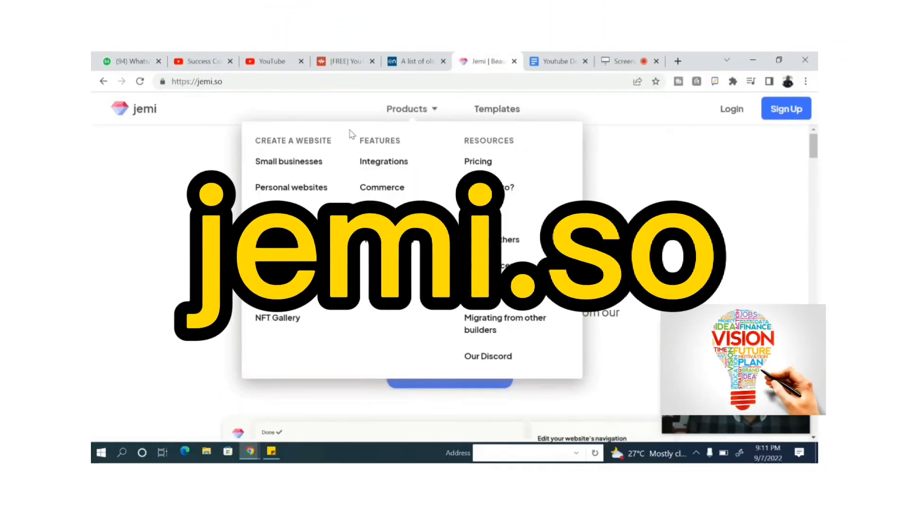
mouse_move(291, 187)
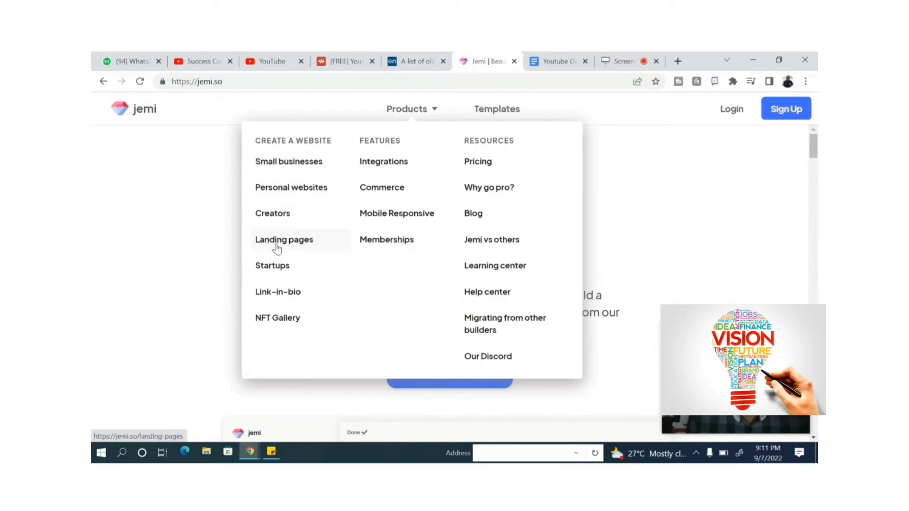
mouse_move(275, 312)
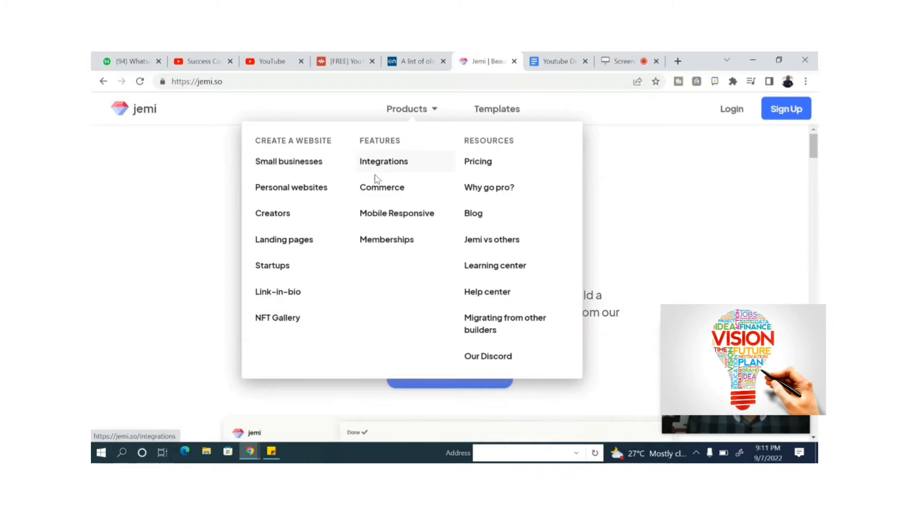
mouse_move(460, 163)
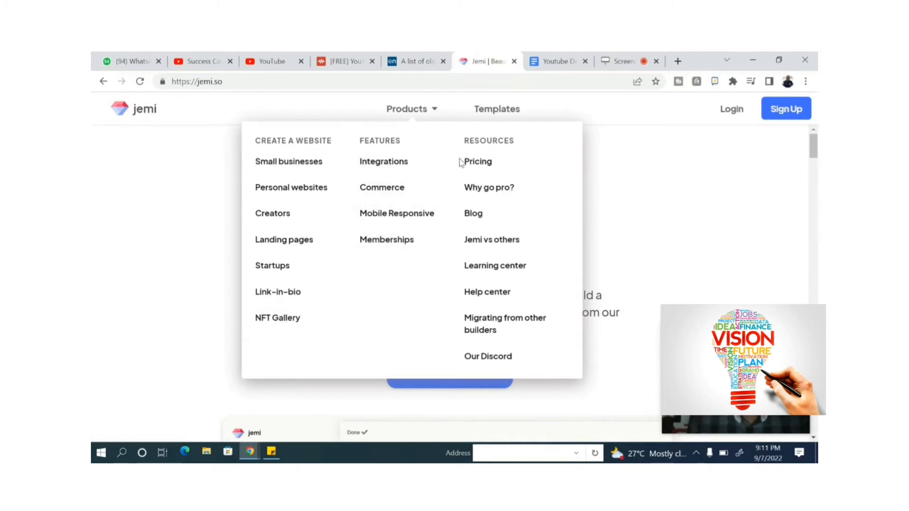
mouse_move(473, 214)
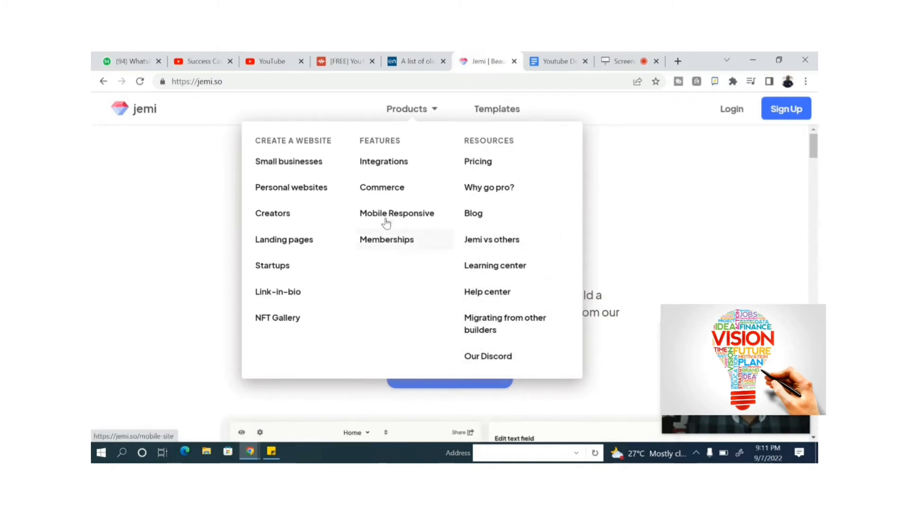
Step: Dismiss the Products dropdown and open the Templates gallery
left_click(593, 155)
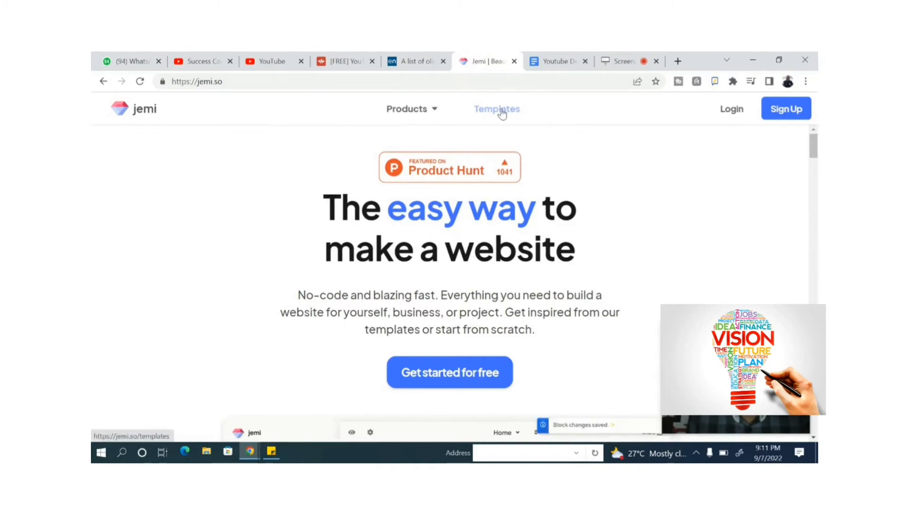
left_click(496, 109)
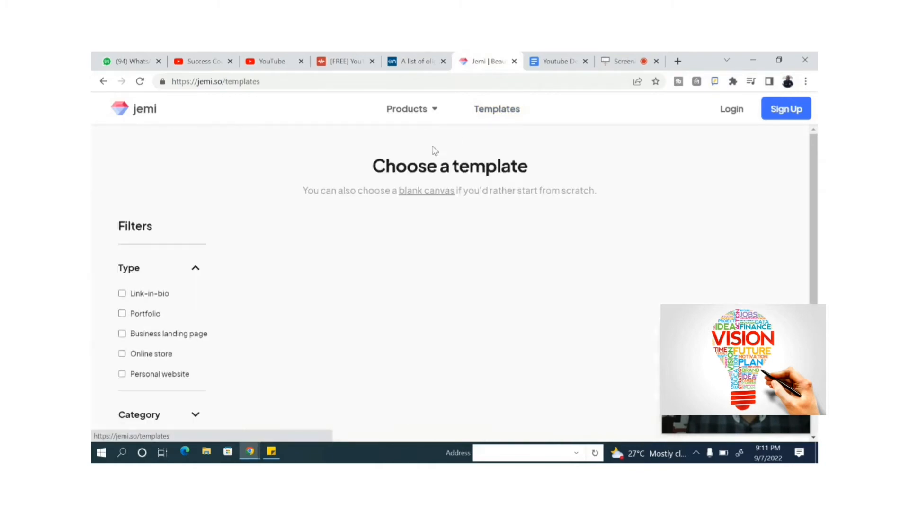
mouse_move(406, 202)
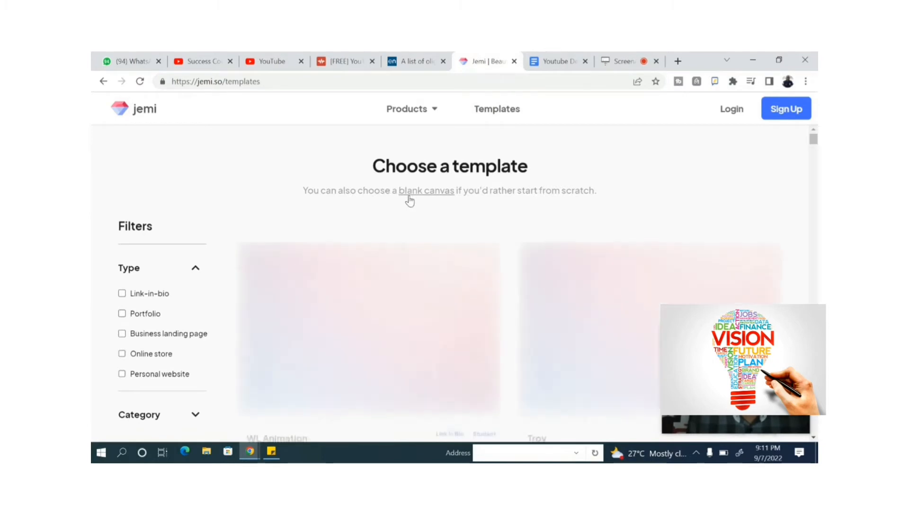
scroll("down", 3)
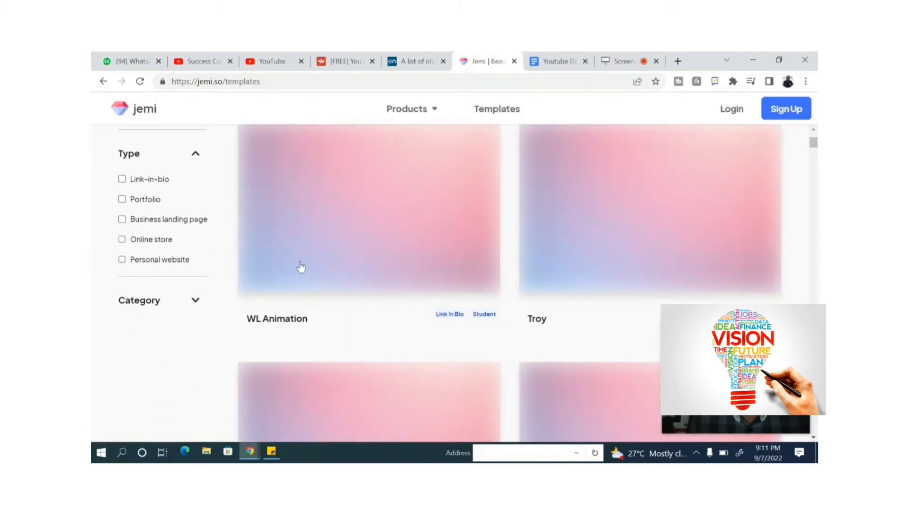
scroll("down", 3)
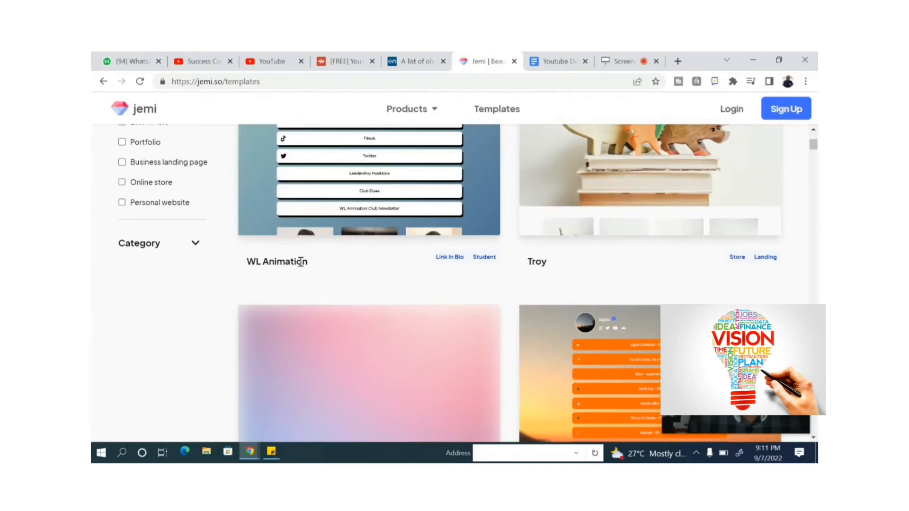
scroll("down", 3)
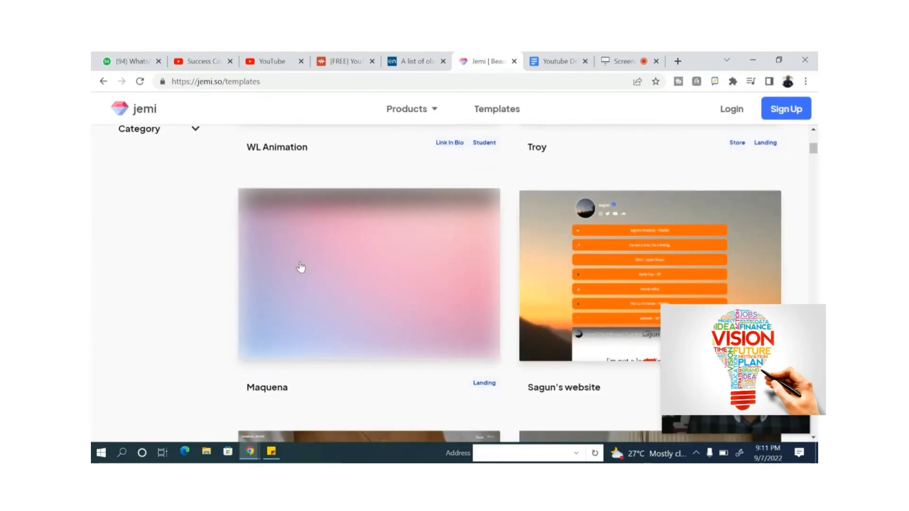
scroll("down", 3)
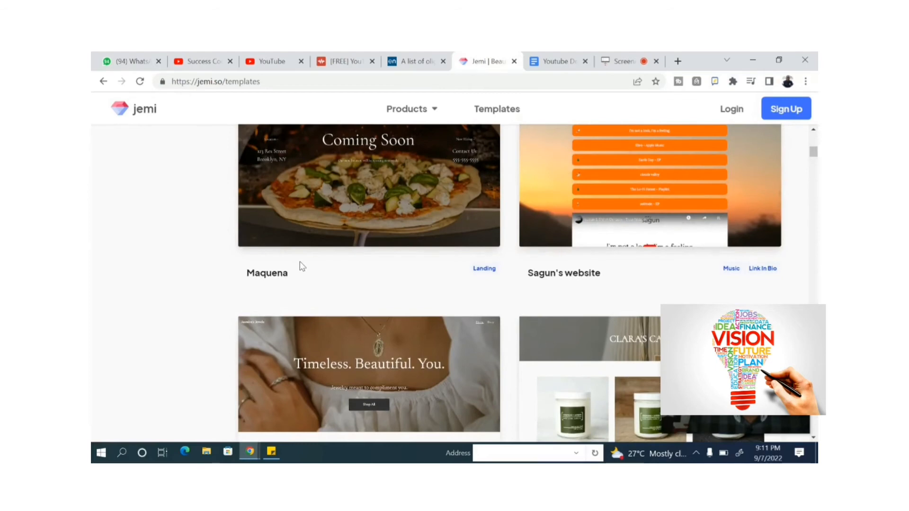
scroll("down", 3)
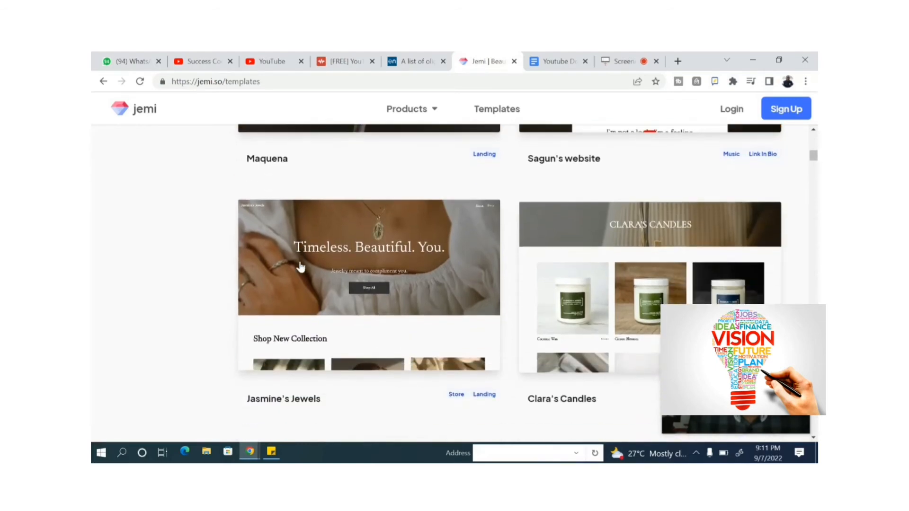
scroll("down", 3)
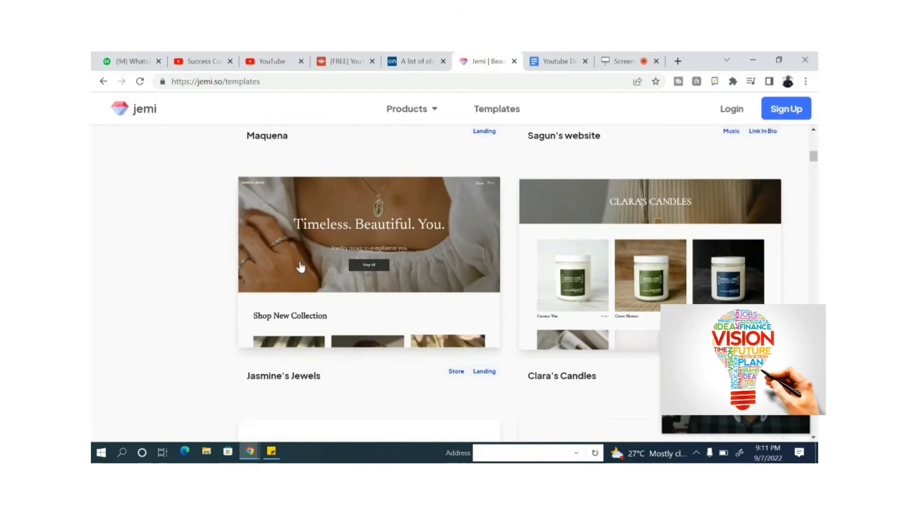
scroll("down", 3)
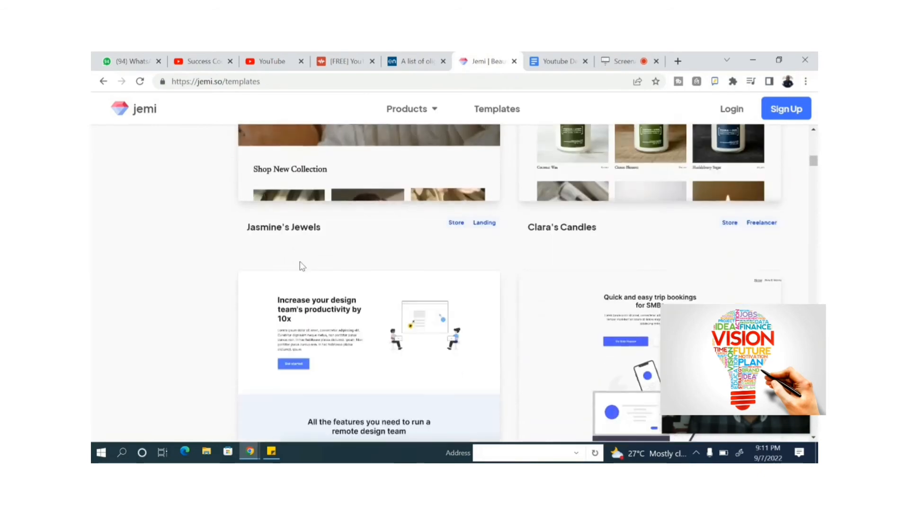
scroll("down", 3)
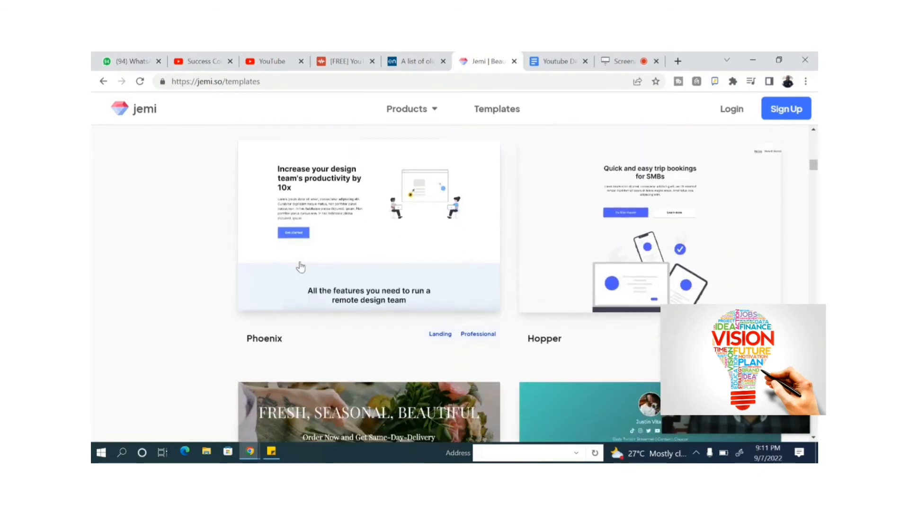
scroll("down", 3)
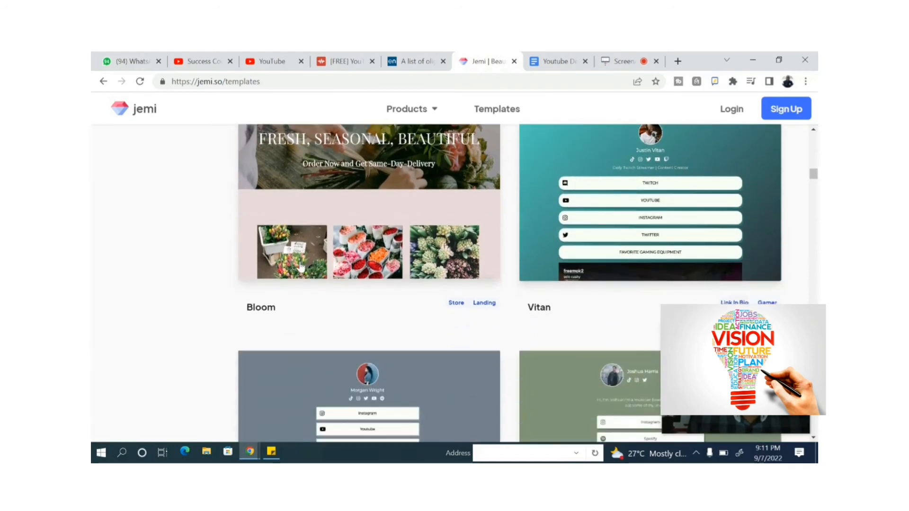
scroll("down", 3)
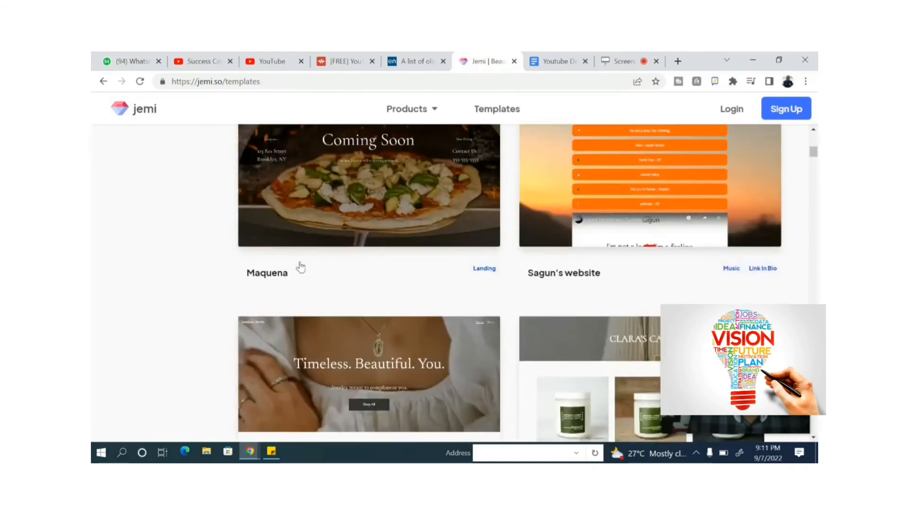
scroll("up", 3)
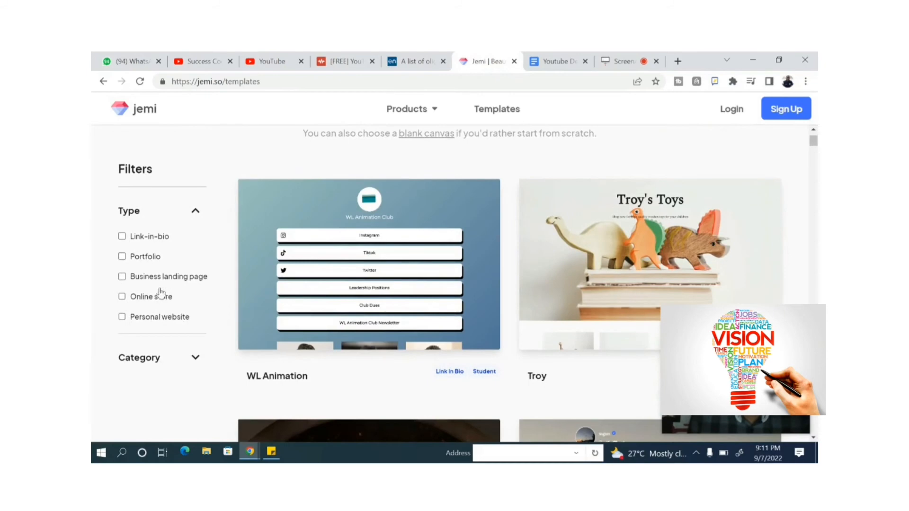
Step: Filter templates by Online store type and browse results like Troy, Swift and Angelica
left_click(122, 297)
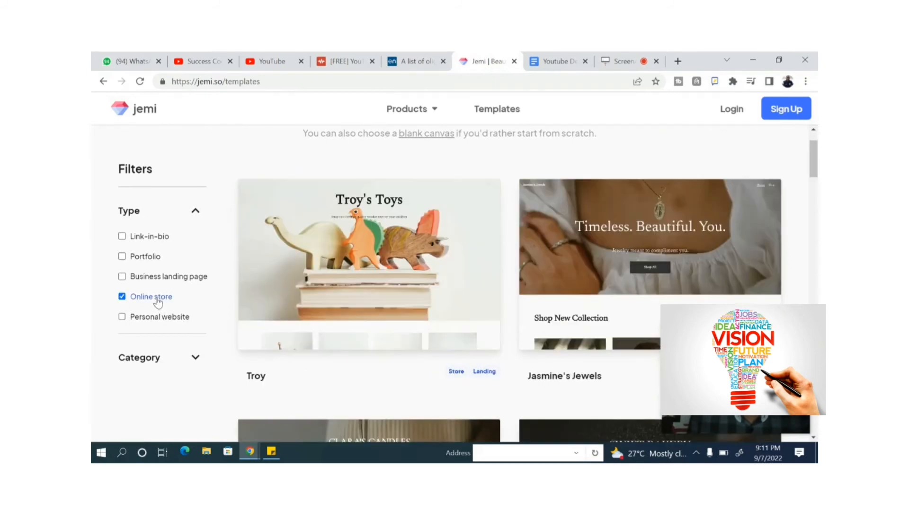
scroll("down", 3)
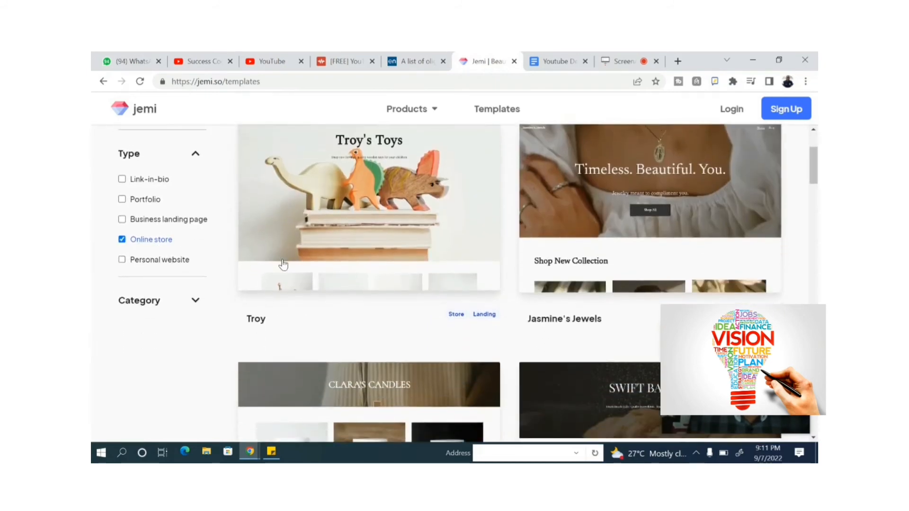
scroll("down", 3)
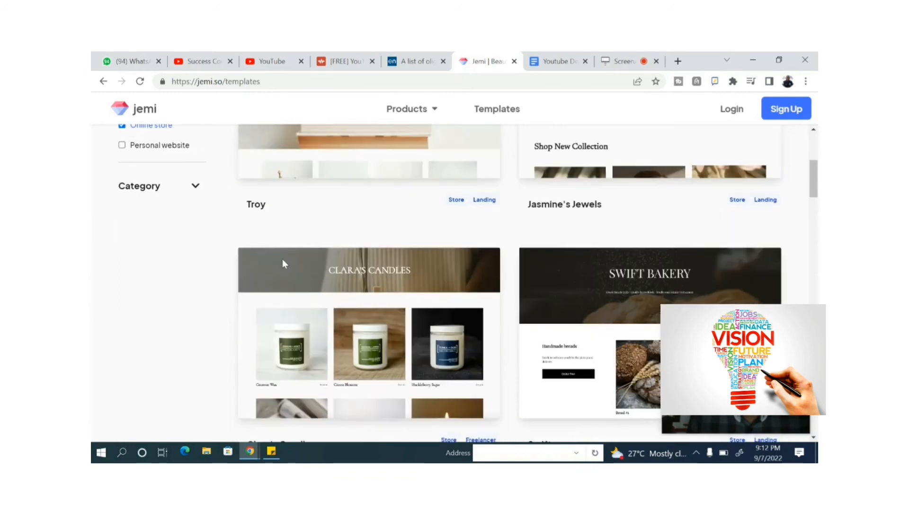
scroll("down", 3)
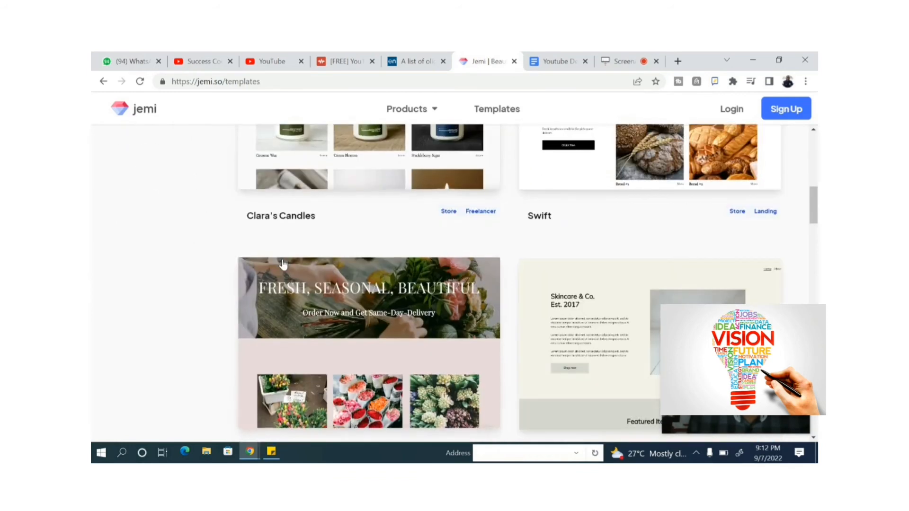
scroll("down", 3)
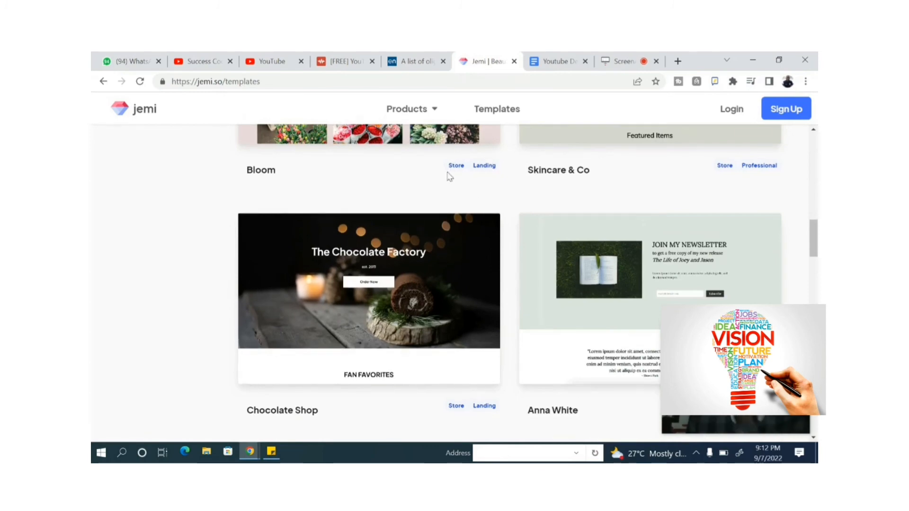
scroll("down", 3)
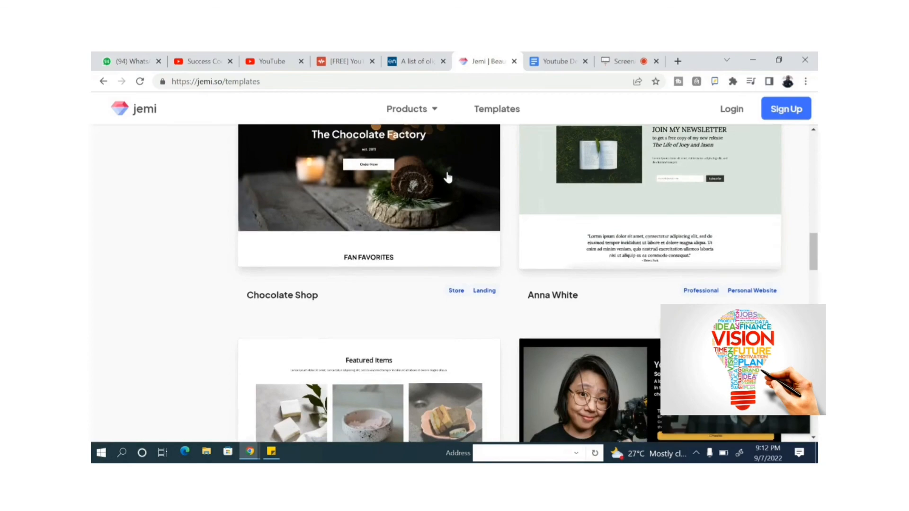
scroll("down", 3)
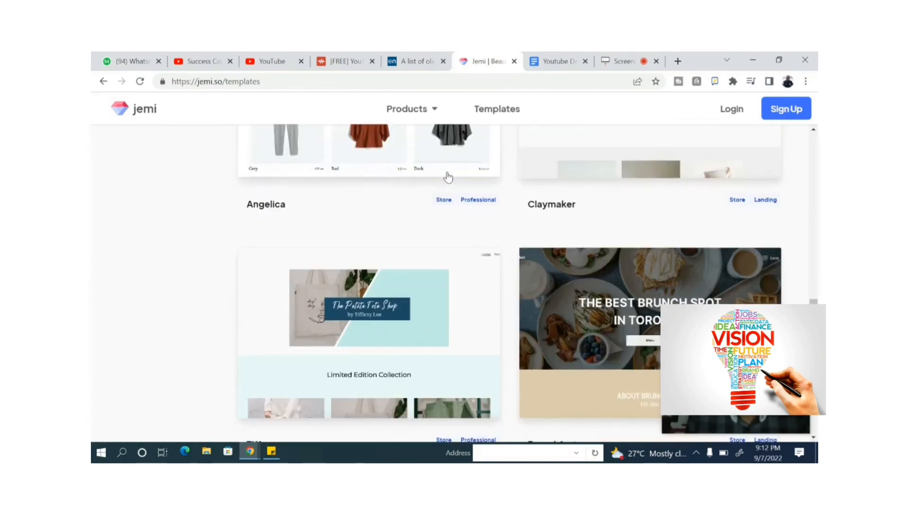